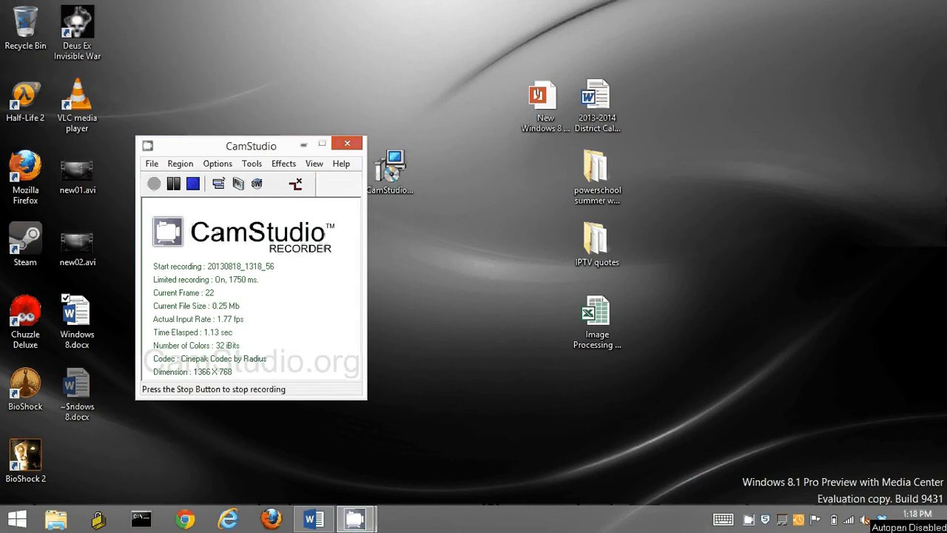
Restore Windows 8.docx from the taskbar and go to the File backstage to save a copy
left_click(346, 142)
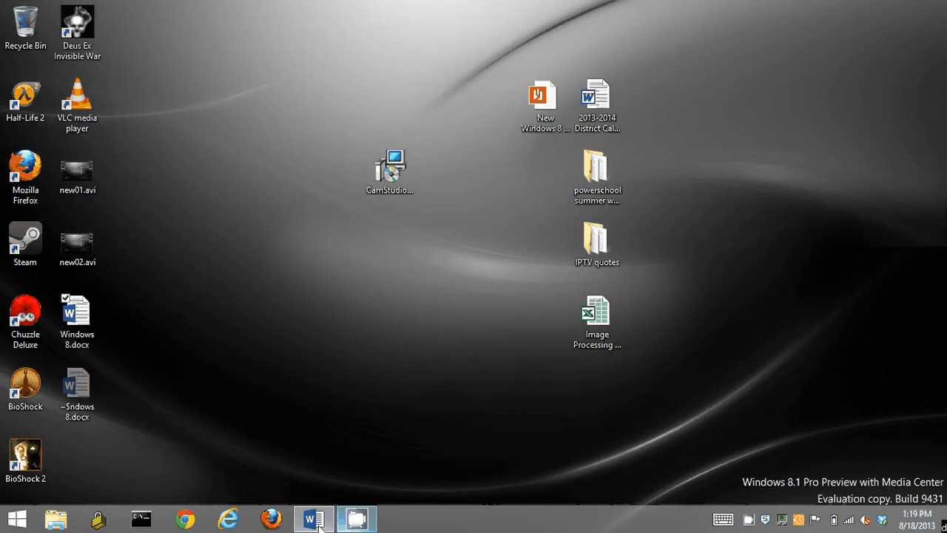
left_click(313, 518)
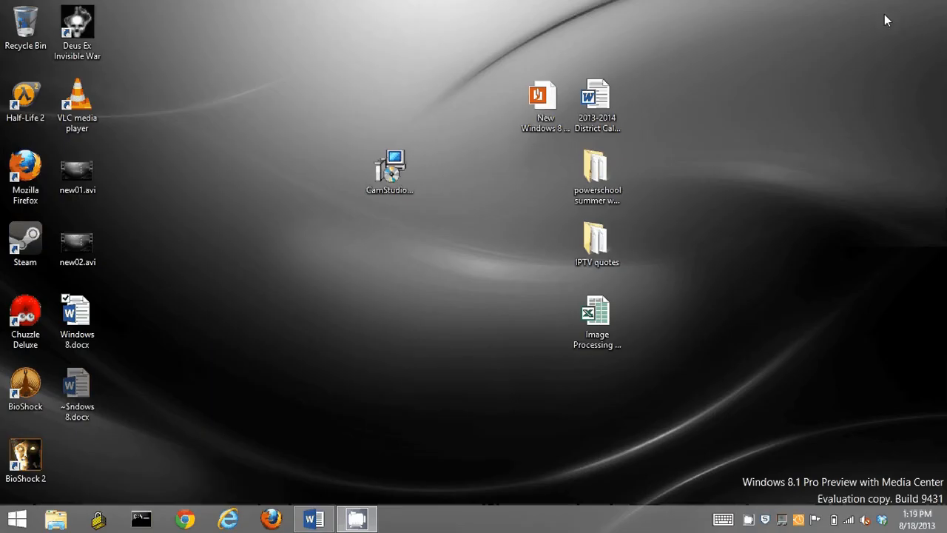
mouse_move(726, 160)
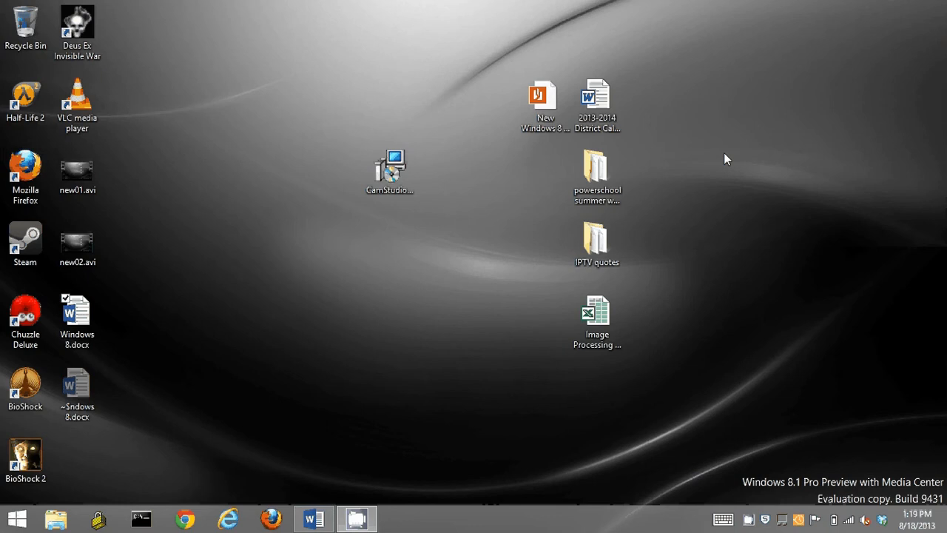
mouse_move(707, 168)
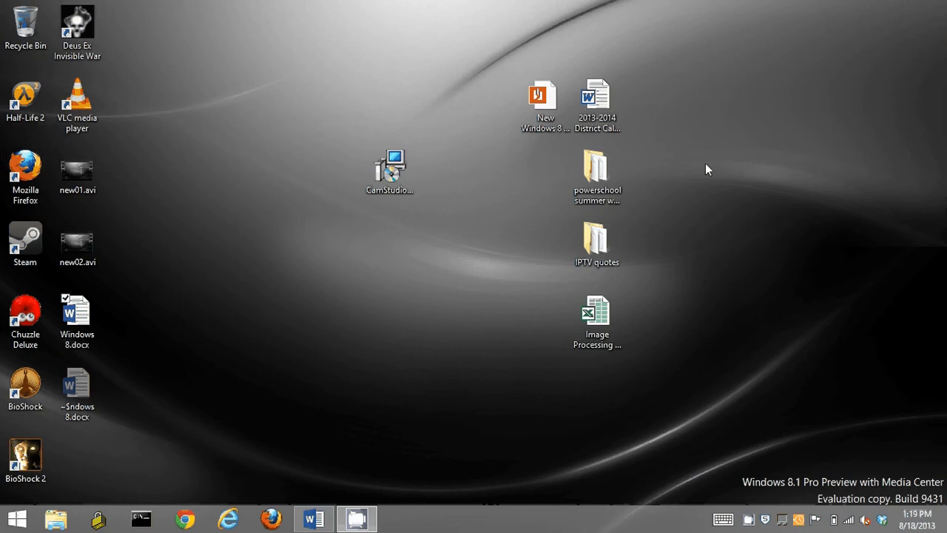
left_click(314, 518)
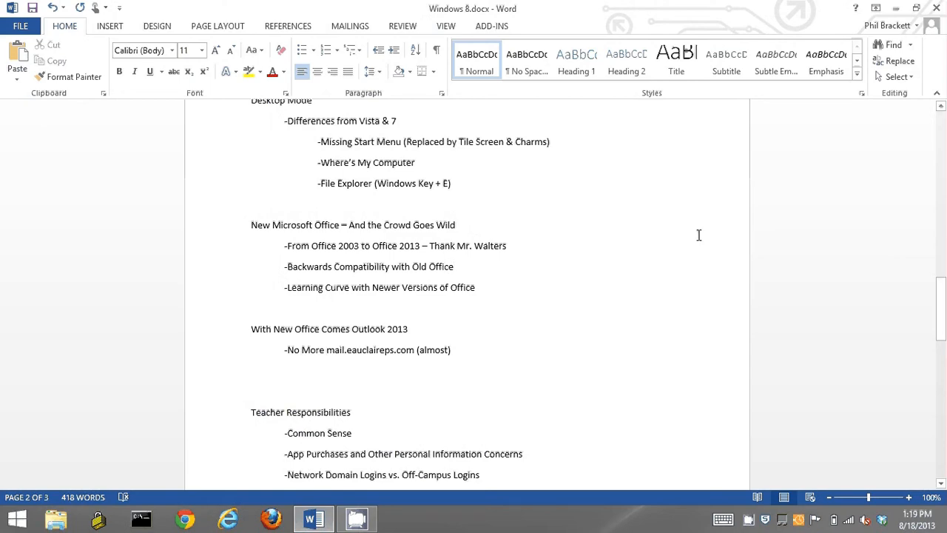
left_click(453, 267)
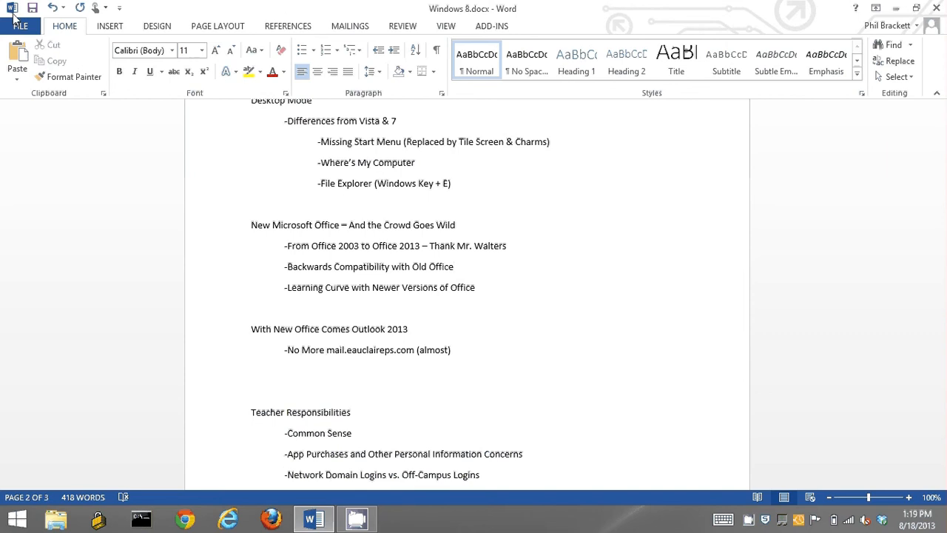
left_click(454, 267)
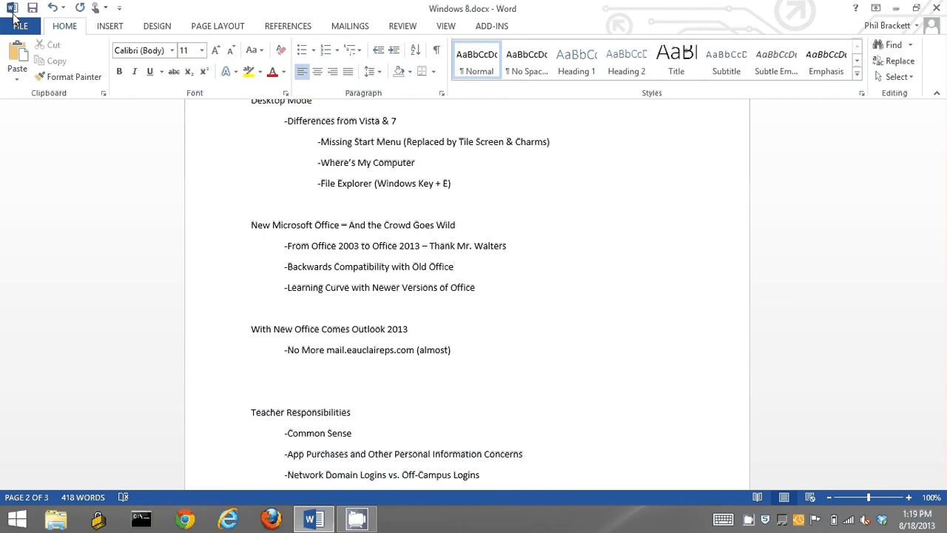
mouse_move(680, 246)
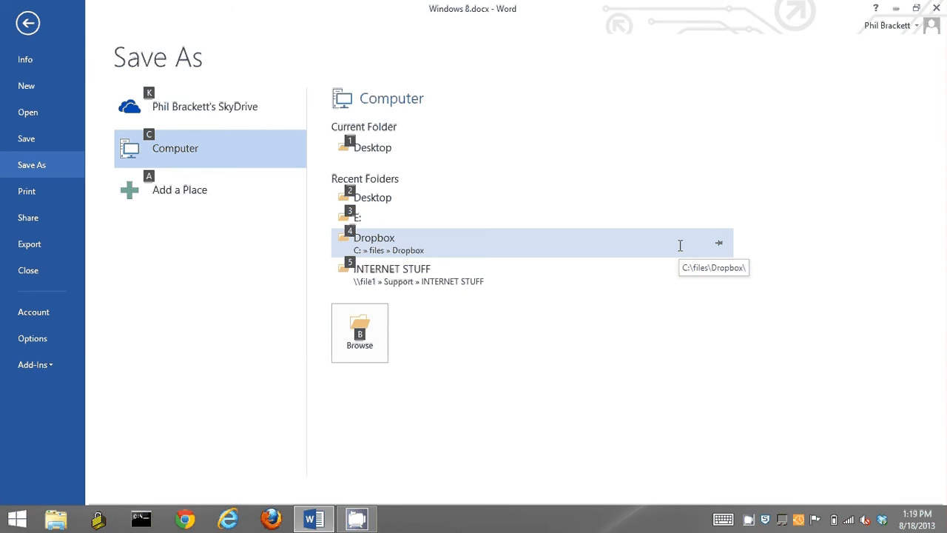
mouse_move(178, 225)
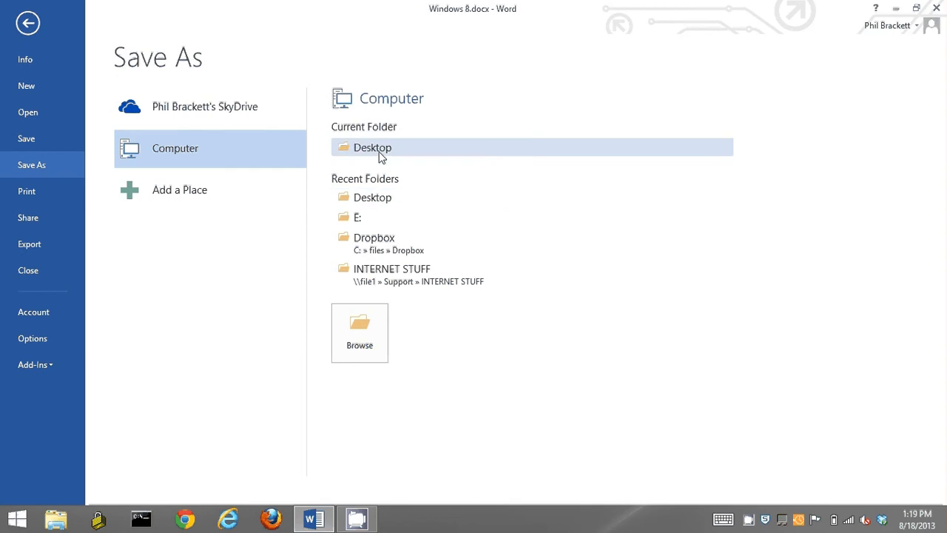
Choose the Desktop folder on this computer as the Save As location
left_click(373, 148)
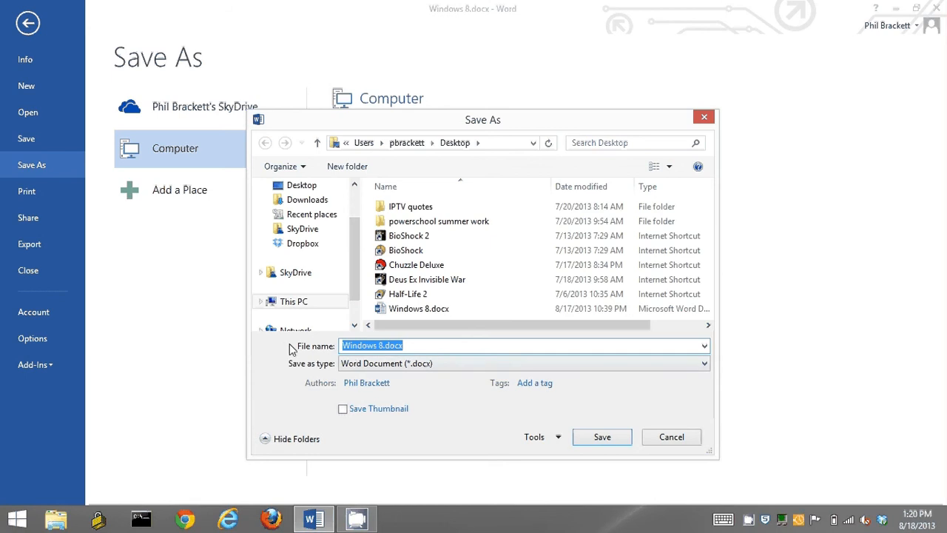
mouse_move(653, 372)
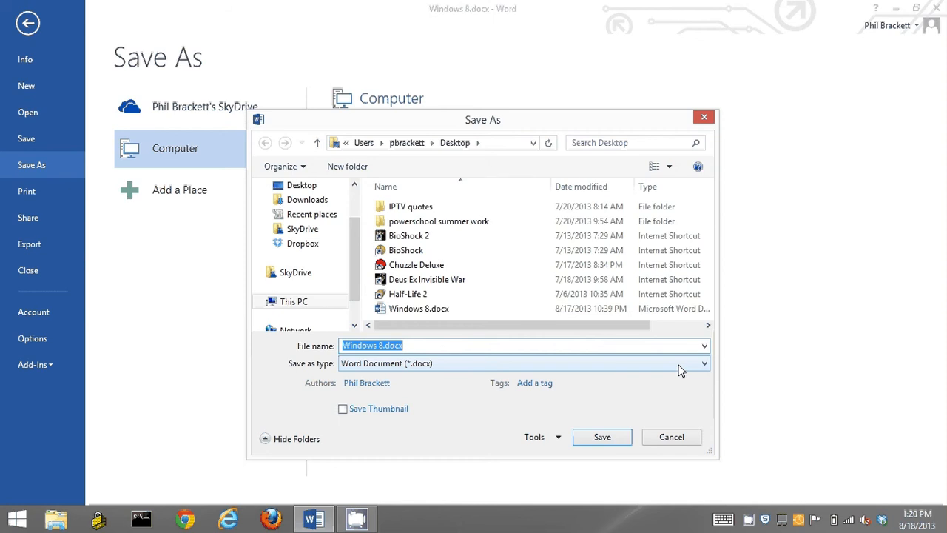
mouse_move(704, 373)
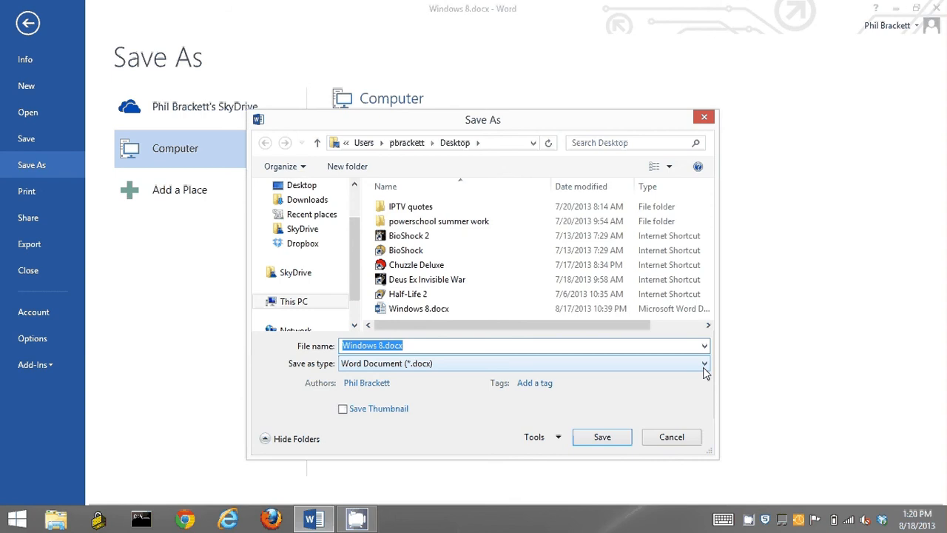
mouse_move(605, 384)
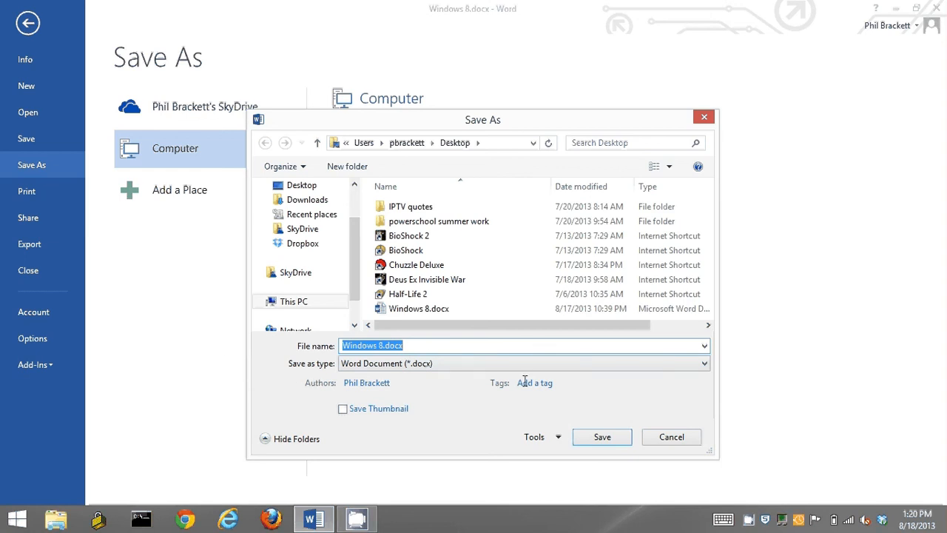
Choose Word 97-2003 Document (*.doc) as the Save as type, renaming the file Windows 8.doc
left_click(702, 364)
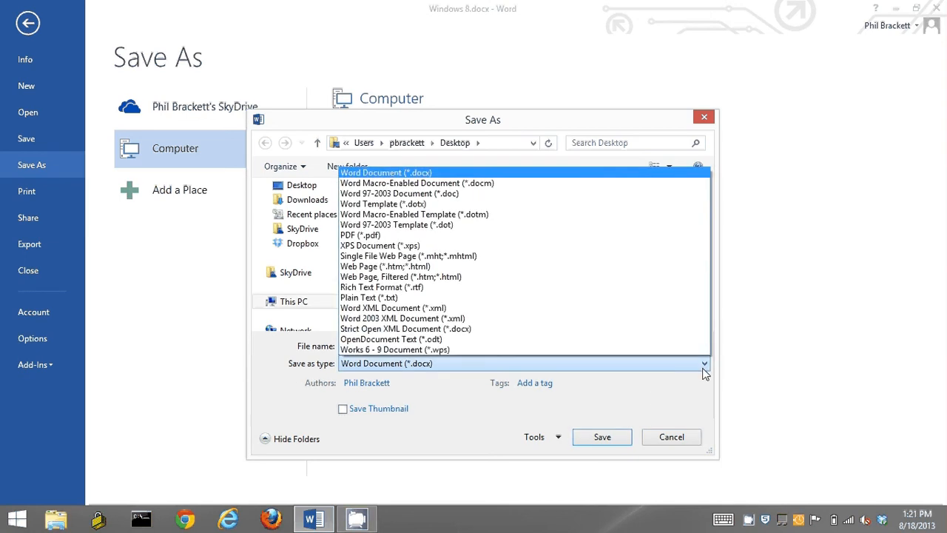
mouse_move(654, 255)
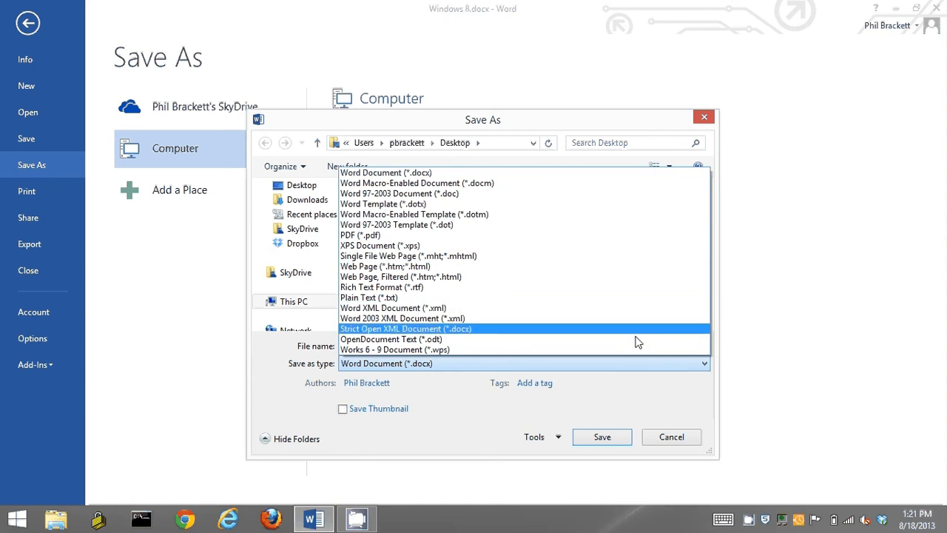
mouse_move(639, 349)
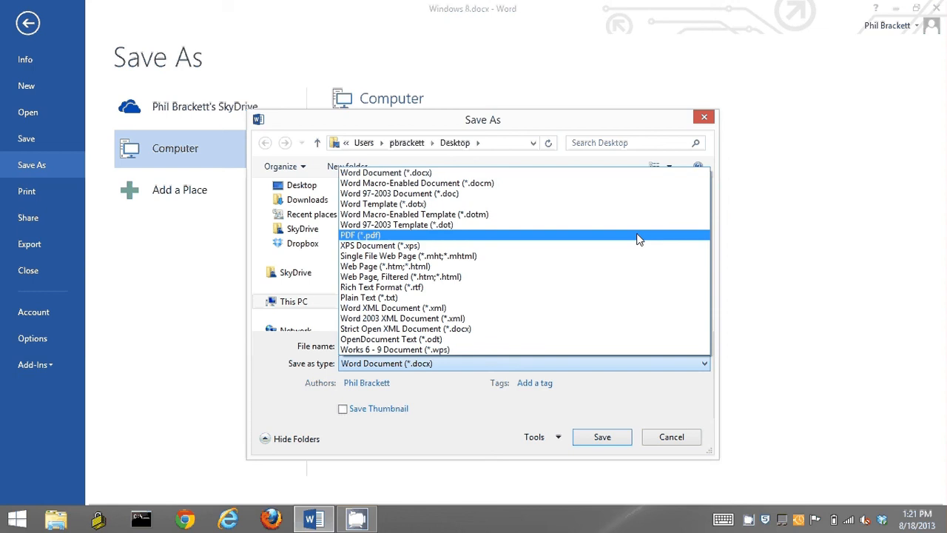
mouse_move(619, 193)
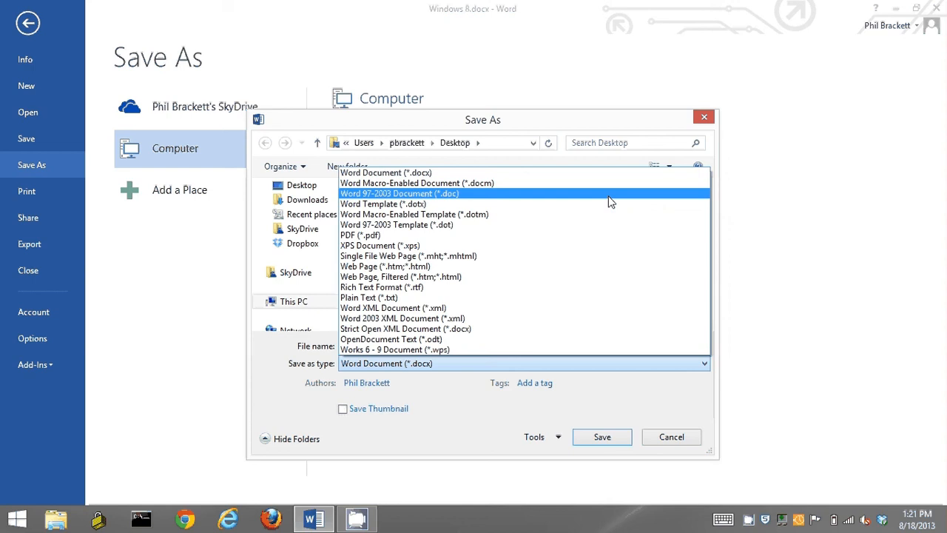
mouse_move(562, 198)
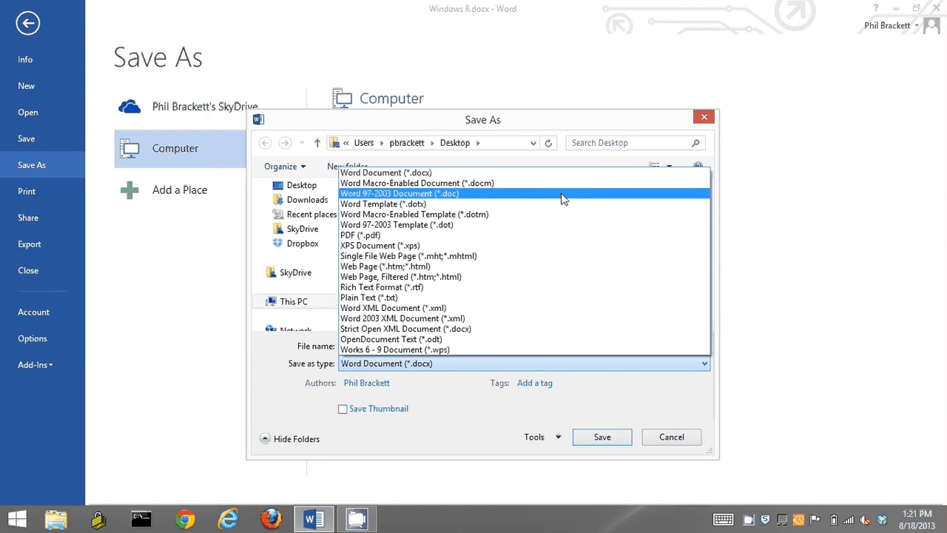
left_click(400, 193)
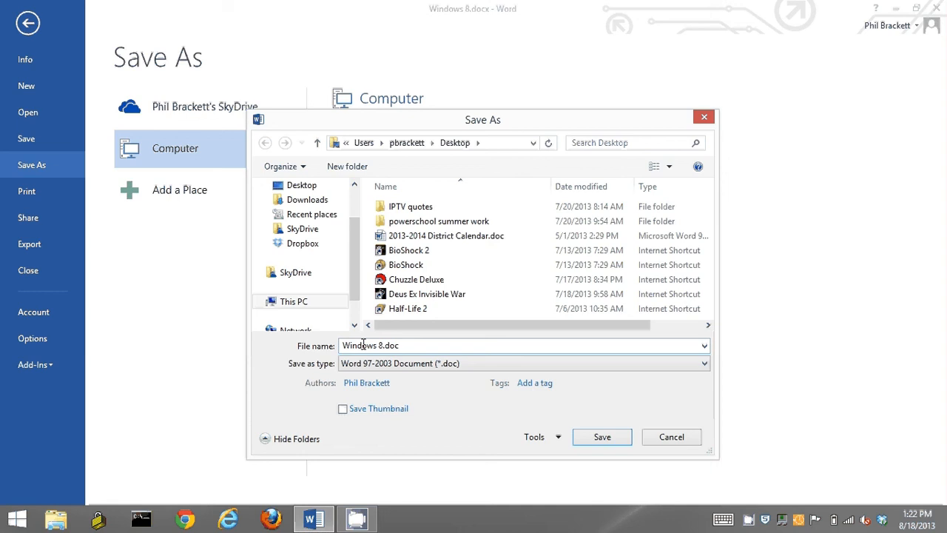
mouse_move(387, 350)
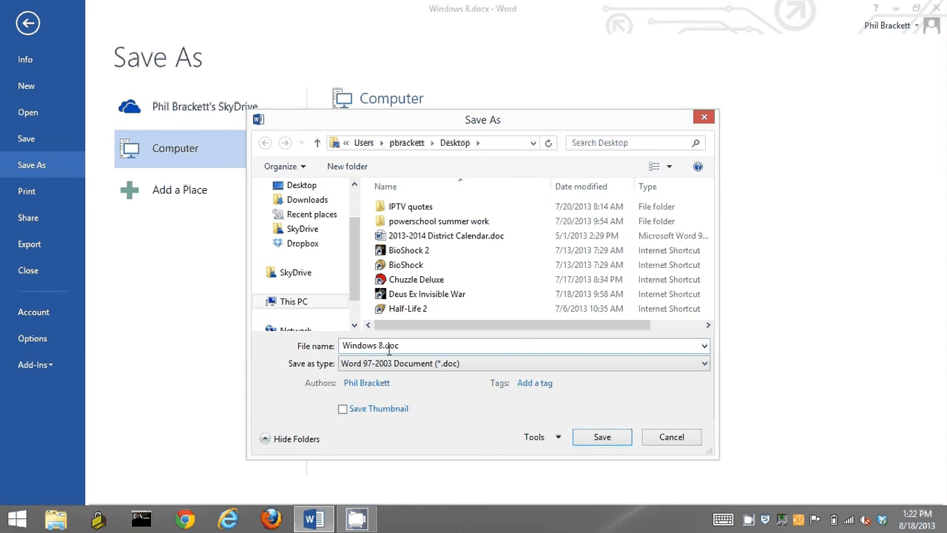
mouse_move(601, 436)
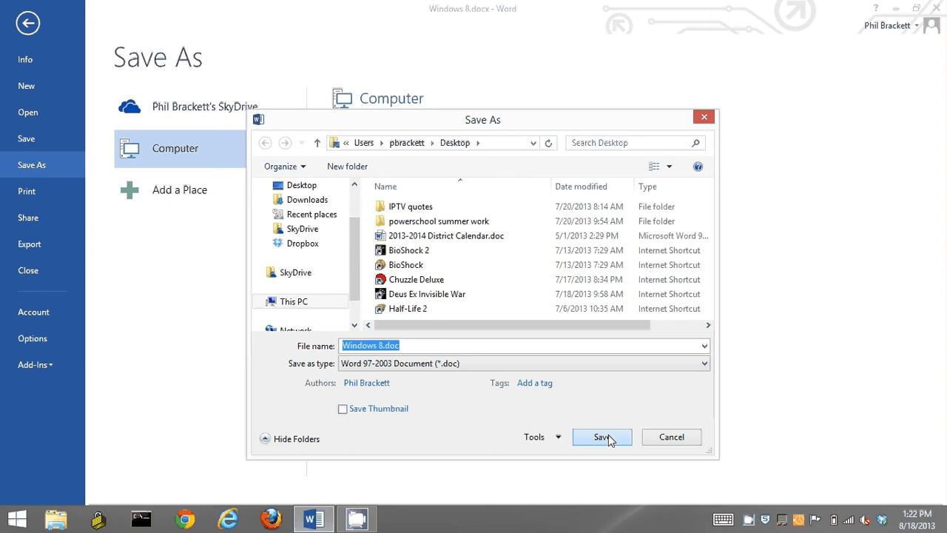
Save Windows 8.doc to the Desktop as a Word 97-2003 file
left_click(601, 437)
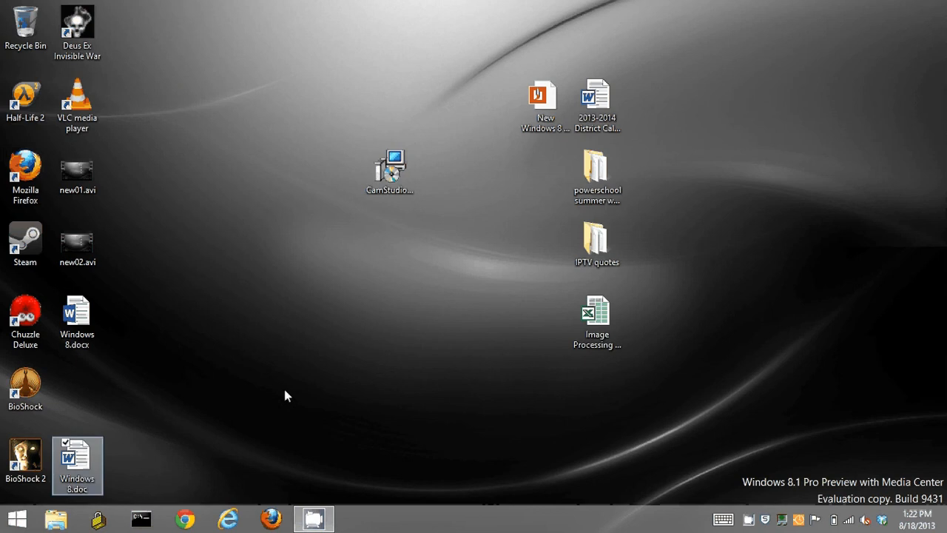
Drag the new Windows 8.doc icon from the lower left to the centre of the desktop
left_click_drag(77, 458, 389, 321)
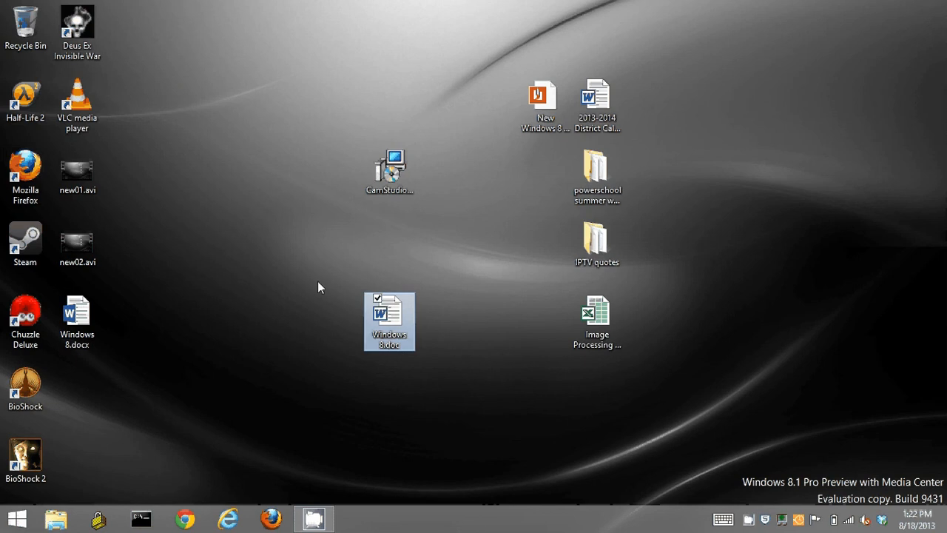
mouse_move(445, 370)
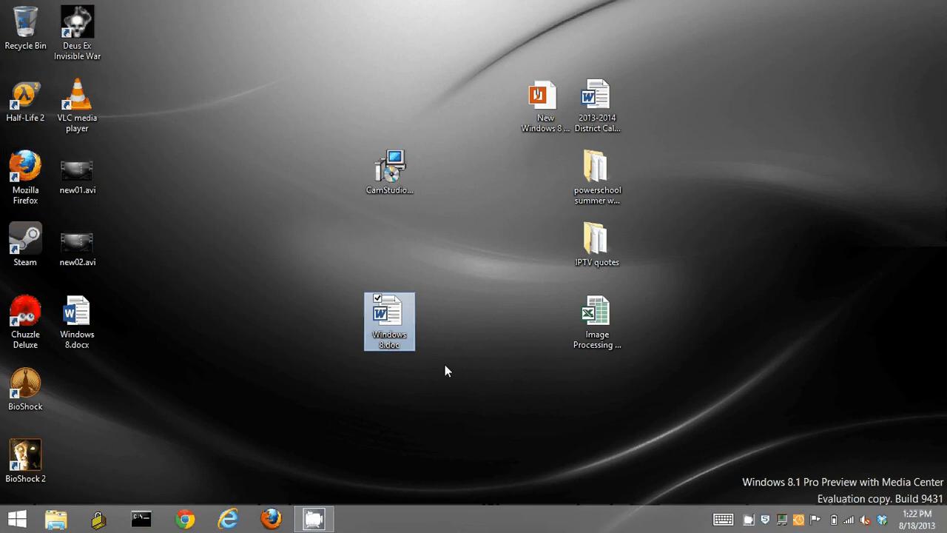
mouse_move(373, 383)
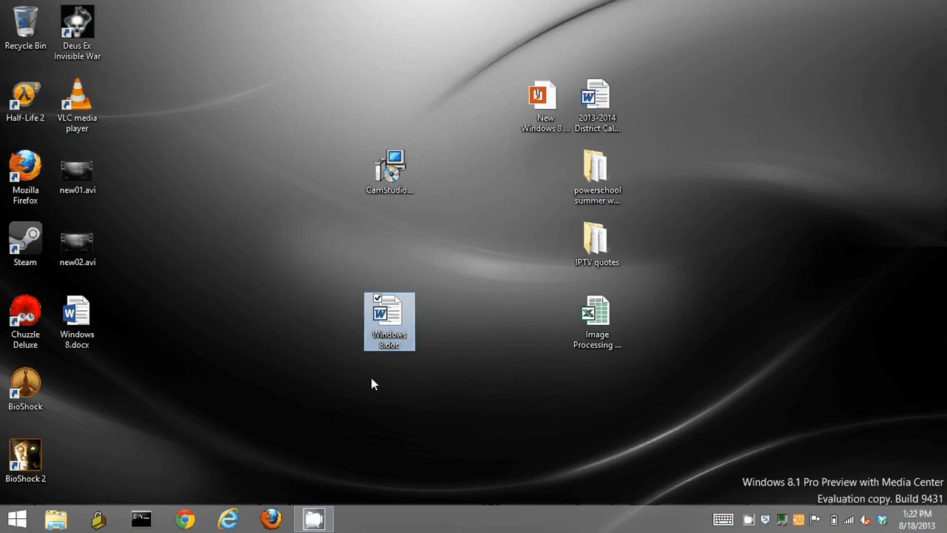
mouse_move(302, 365)
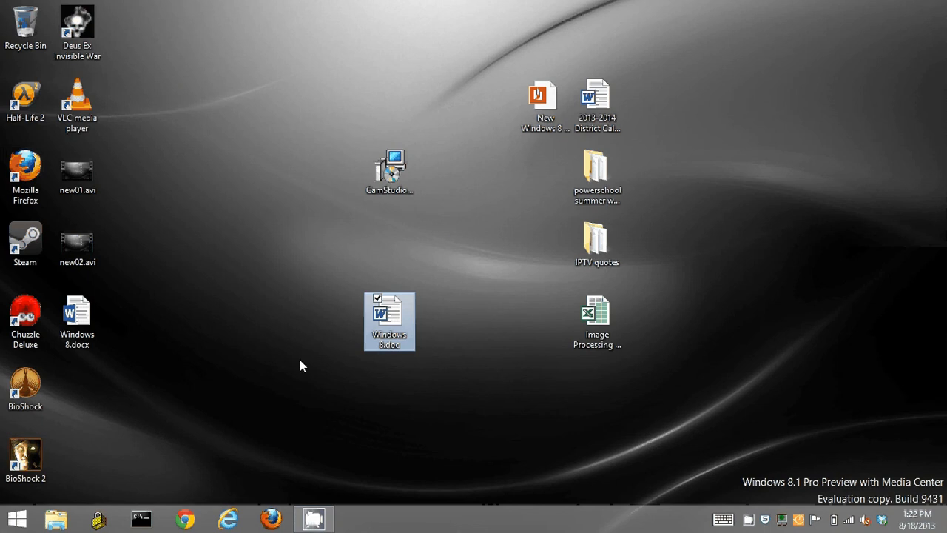
mouse_move(284, 350)
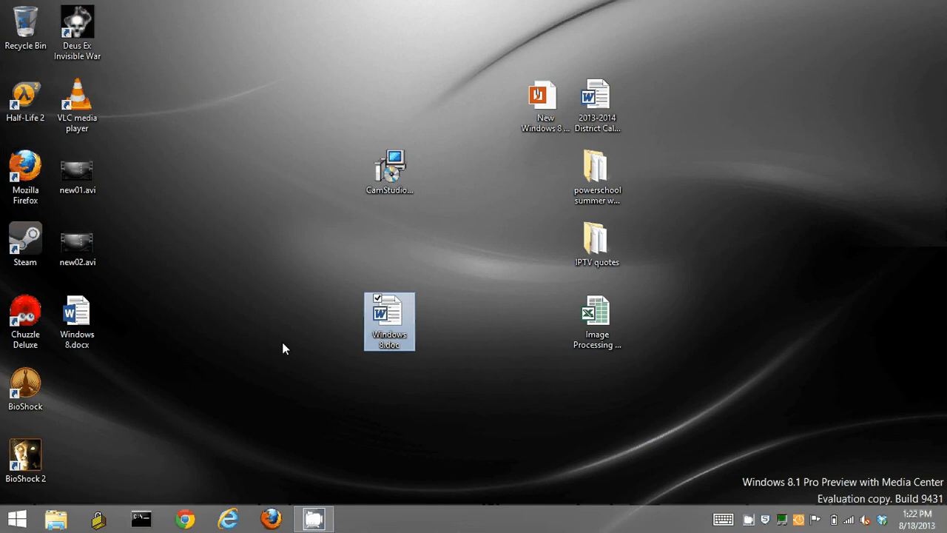
mouse_move(403, 485)
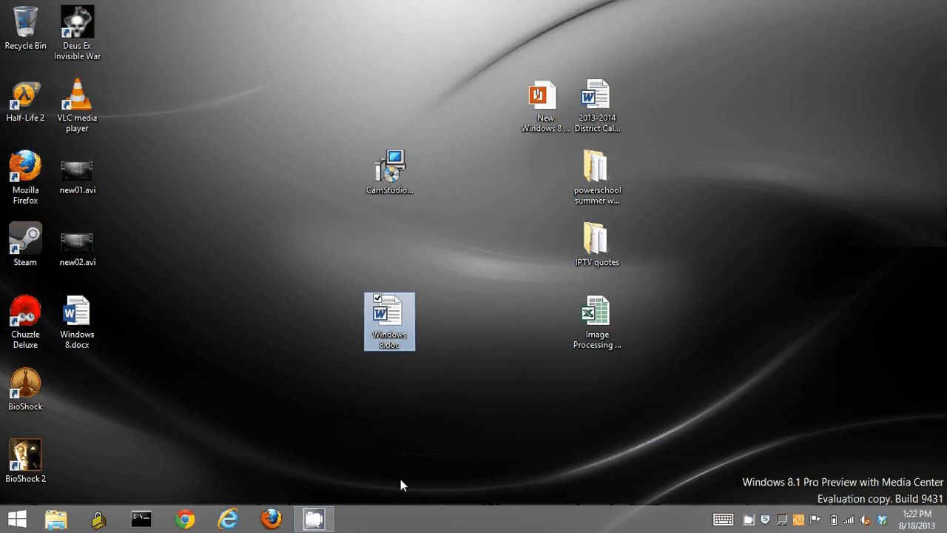
mouse_move(309, 266)
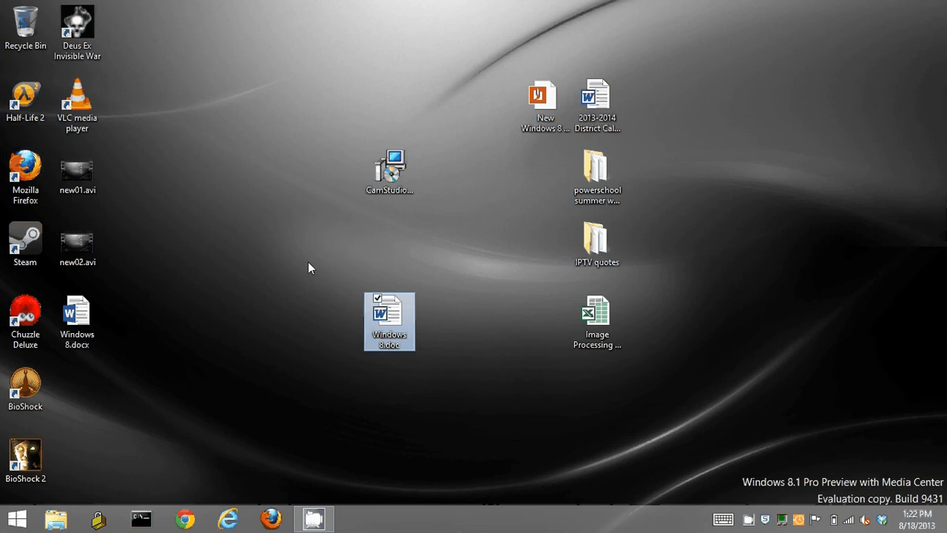
mouse_move(332, 273)
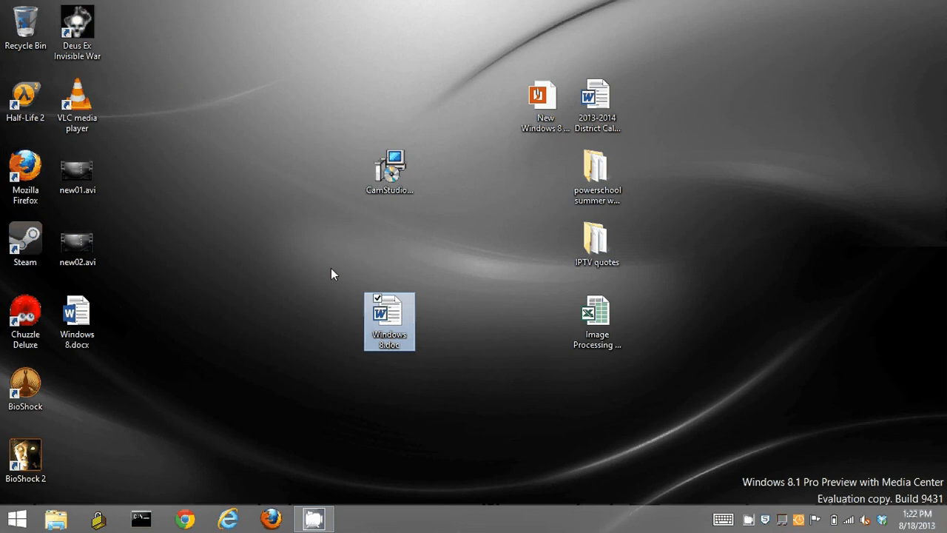
mouse_move(328, 496)
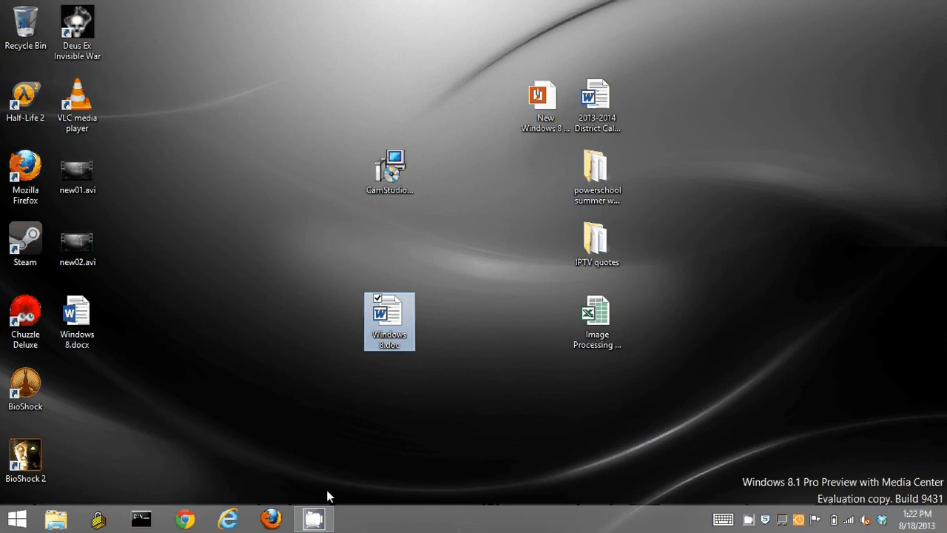